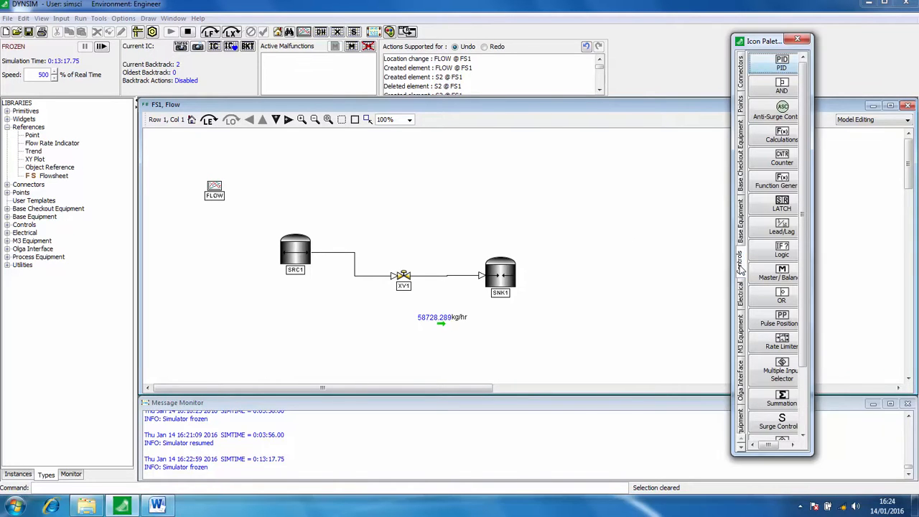
Place a PID controller from the Controls palette above XV1 with Mass Rate type
click(781, 63)
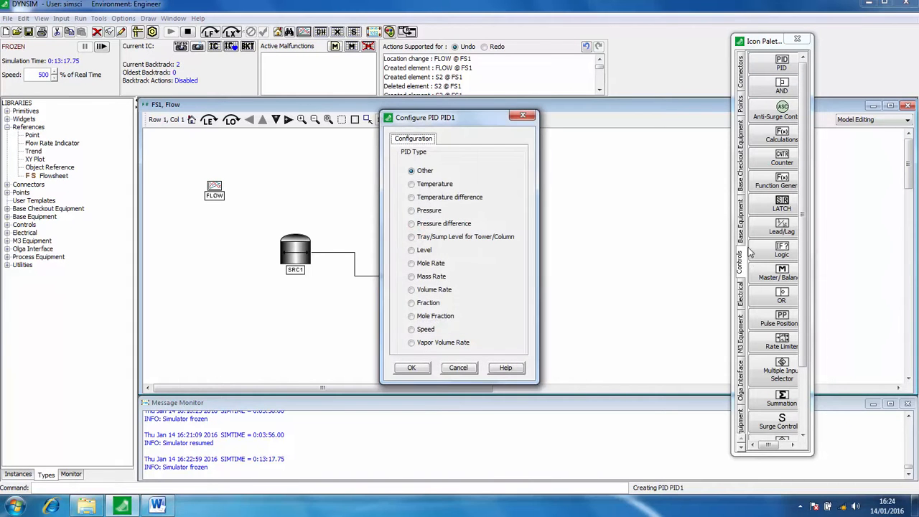
click(411, 276)
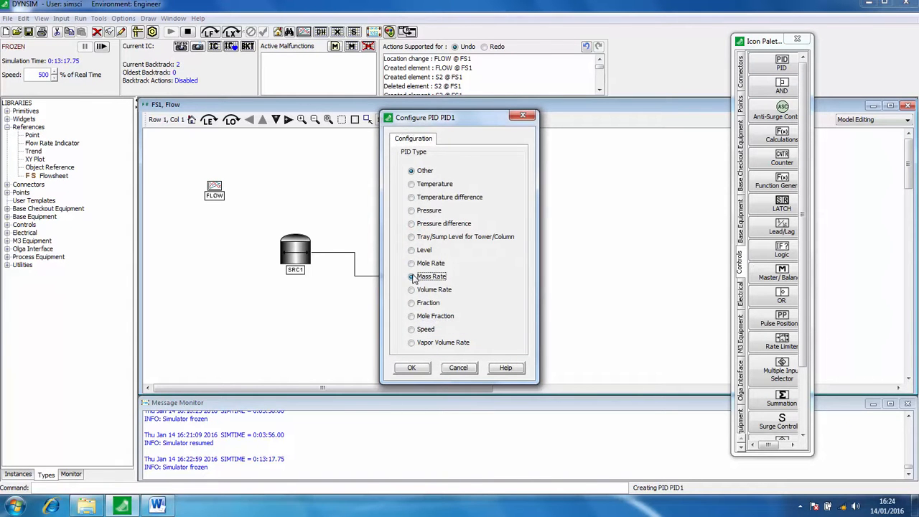
click(411, 276)
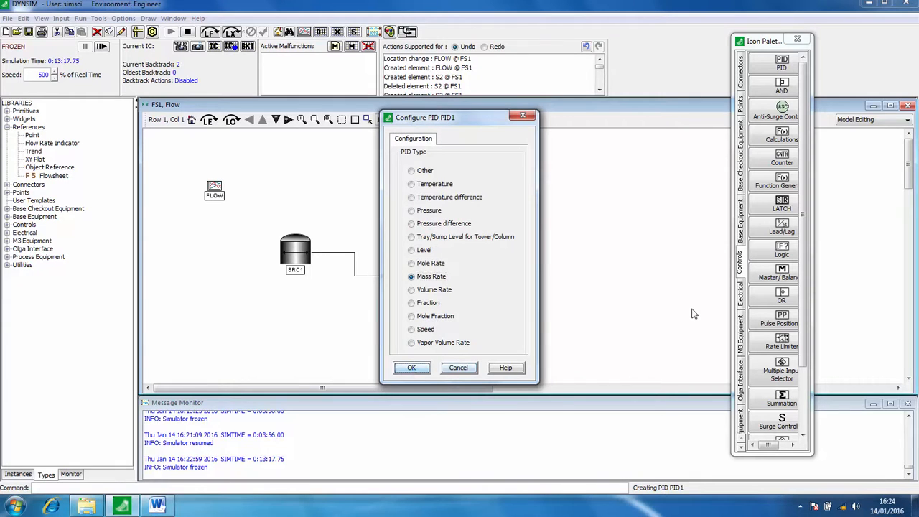
click(411, 367)
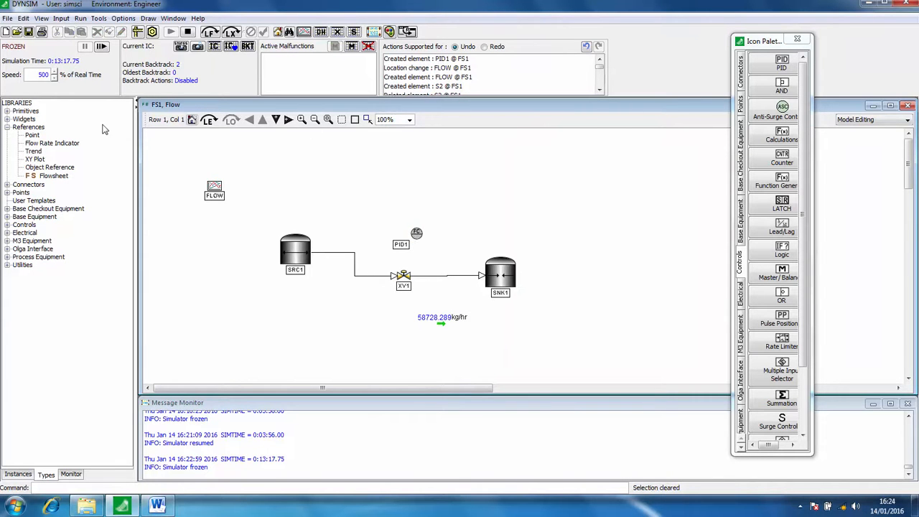
mouse_move(20, 434)
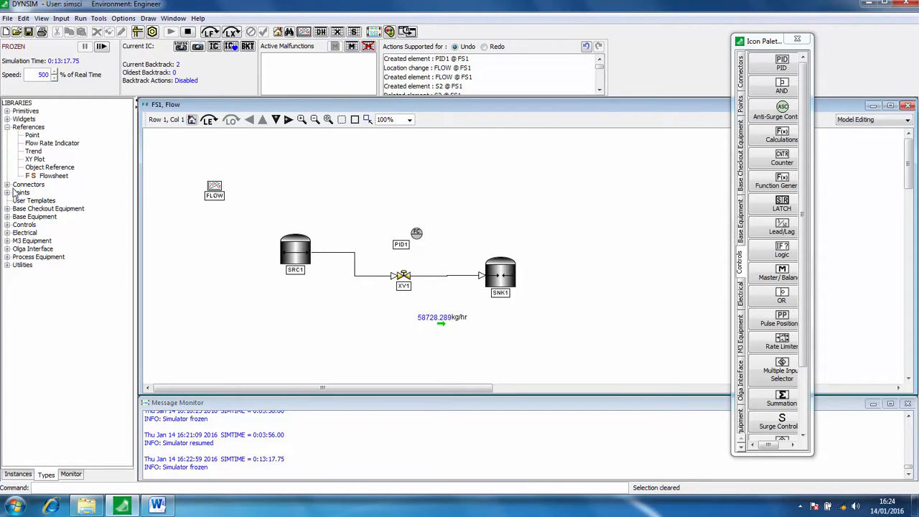
Link S2 to PID1's PV and PID1's OUT to XV1's OP with Default Connectors
click(29, 184)
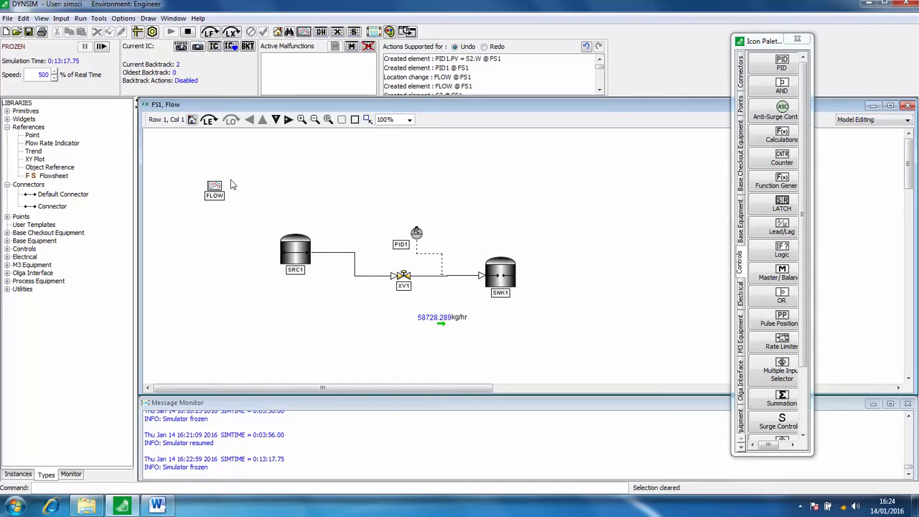
click(417, 232)
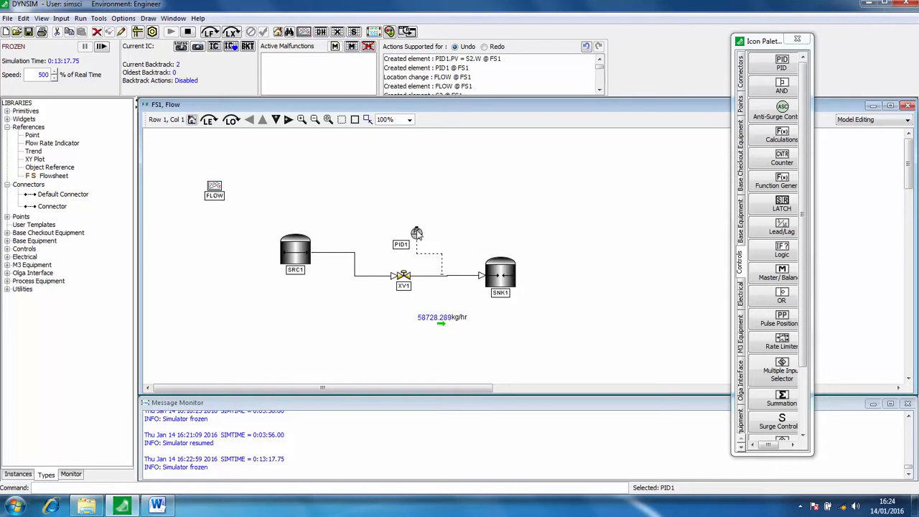
click(63, 194)
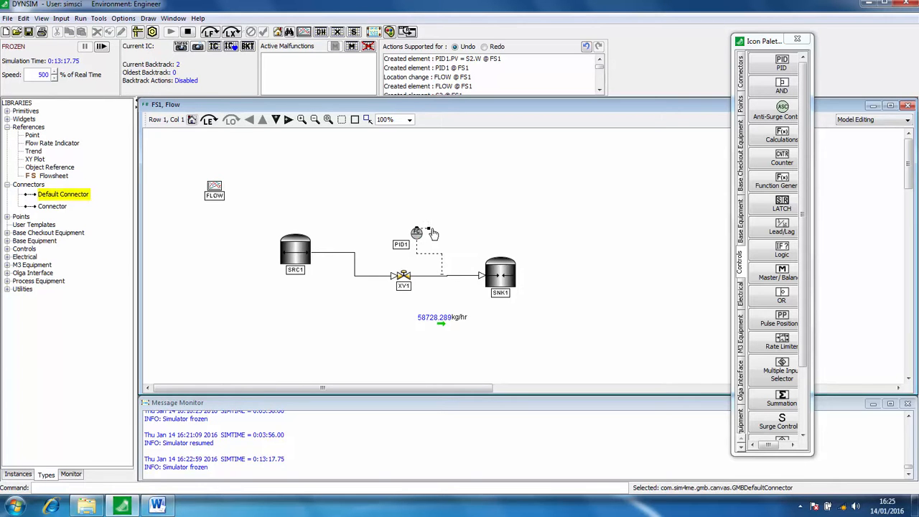
double_click(403, 276)
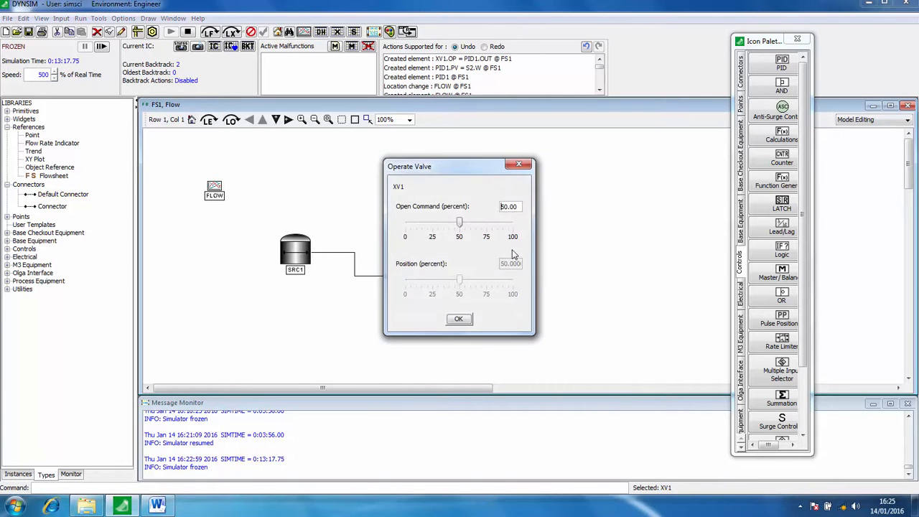
click(458, 318)
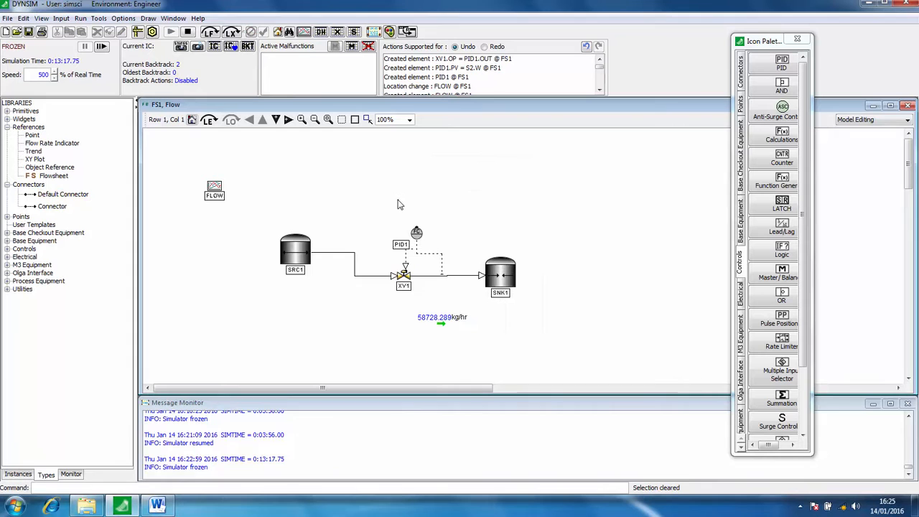
click(417, 233)
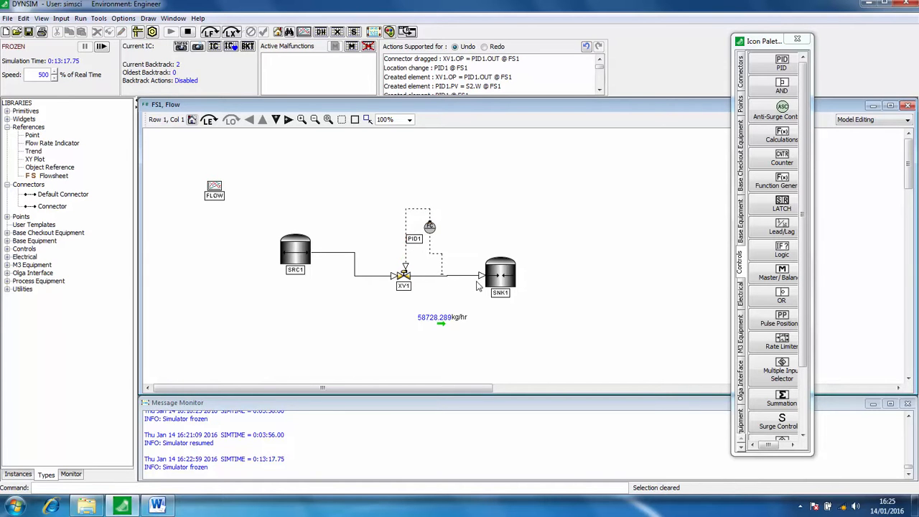
Set PID1's input range to 10000–1.2E5 in its configuration settings
click(429, 227)
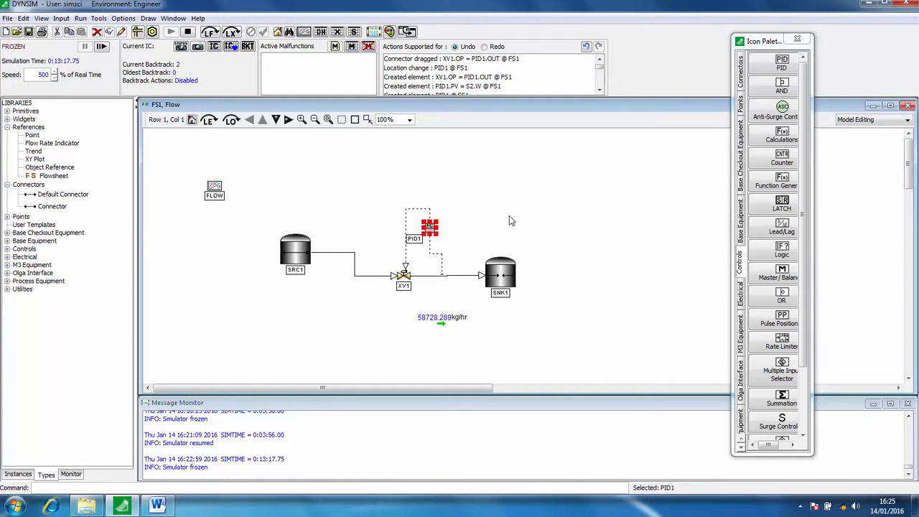
double_click(429, 228)
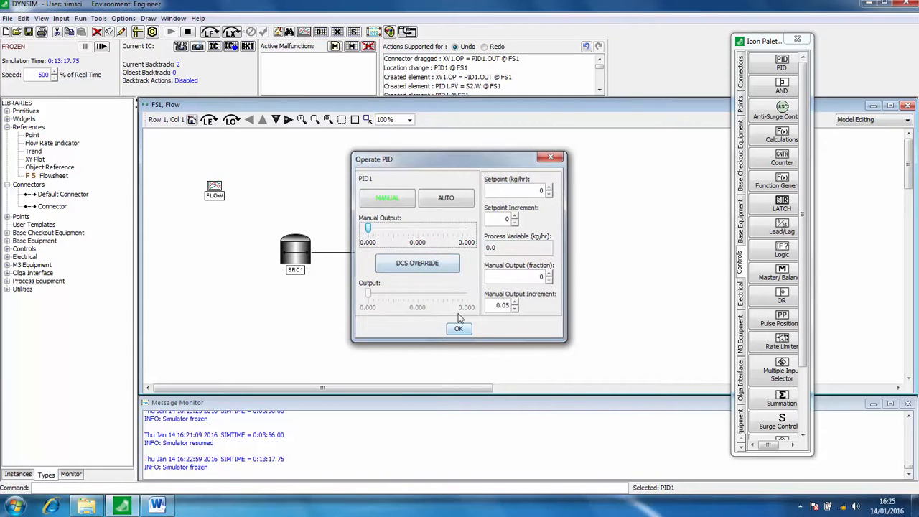
click(459, 327)
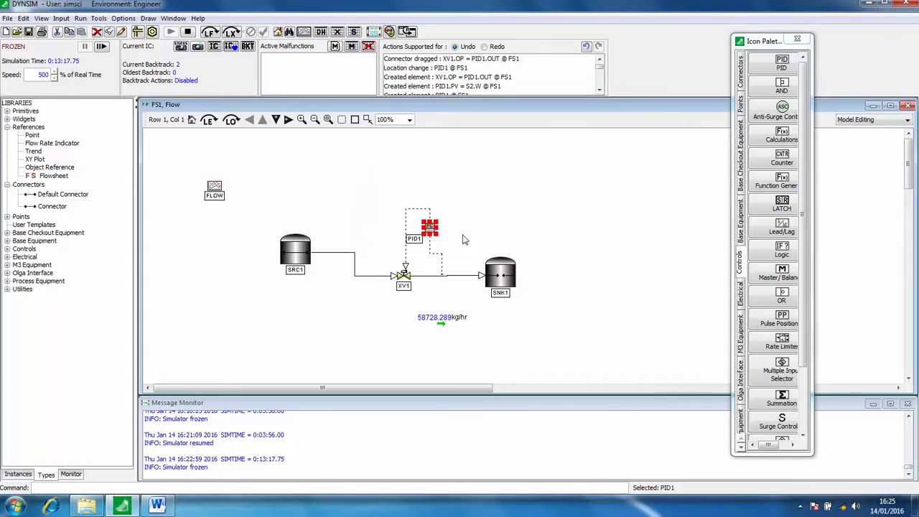
double_click(429, 229)
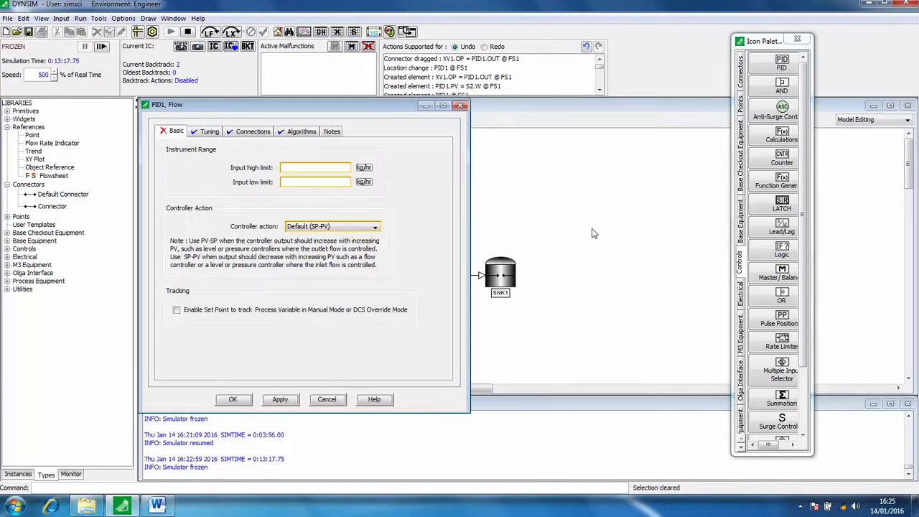
click(314, 167)
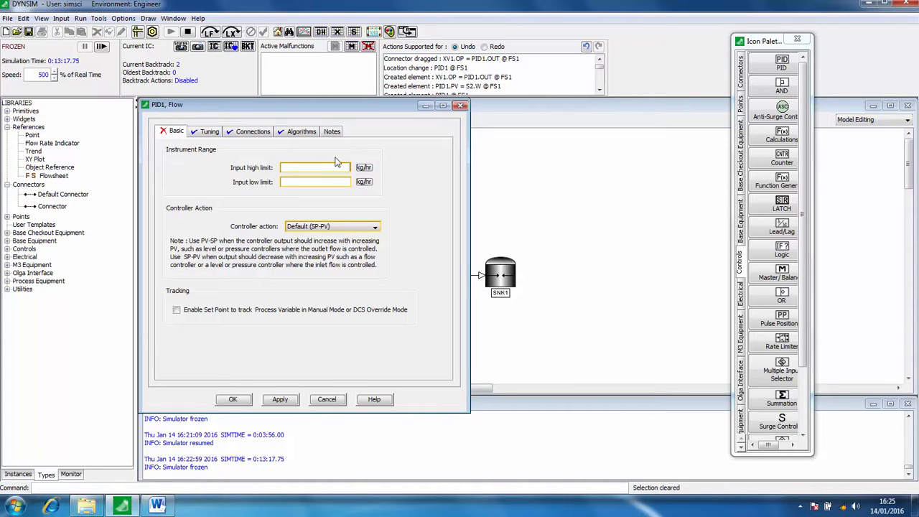
text(120)
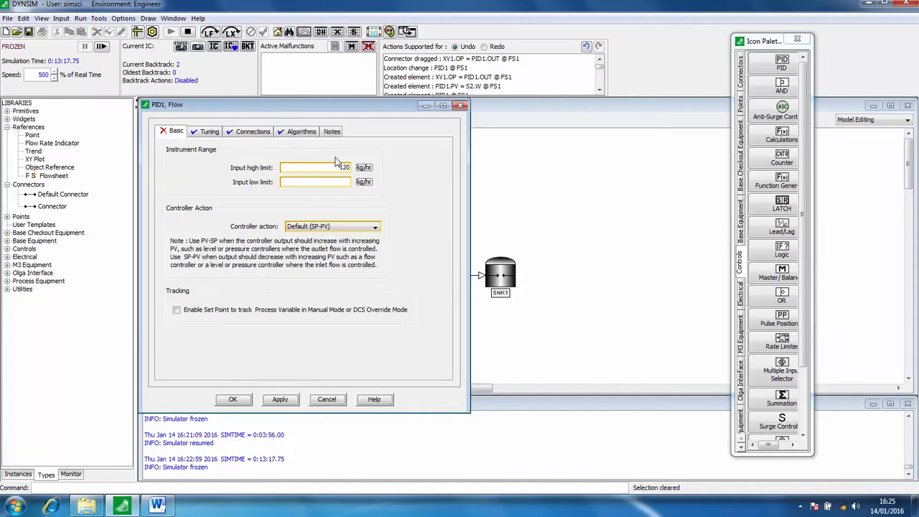
text(120000)
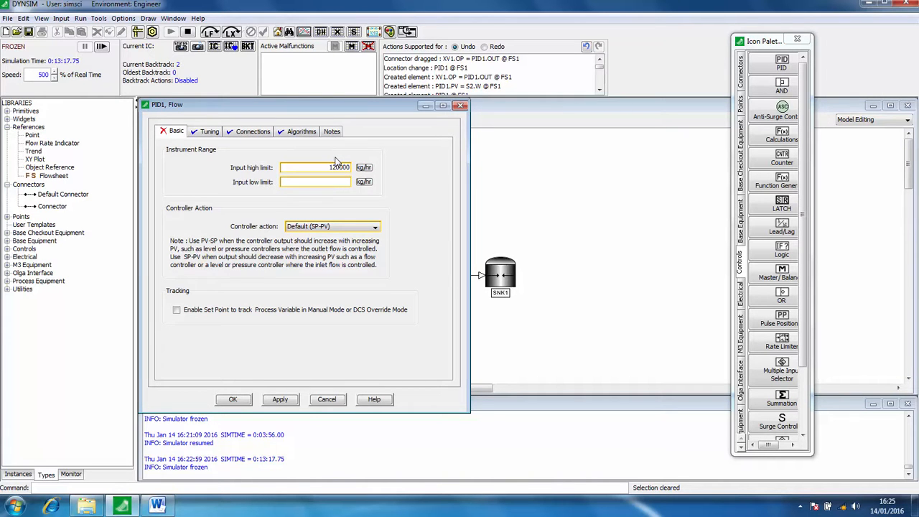
text(1.2E5)
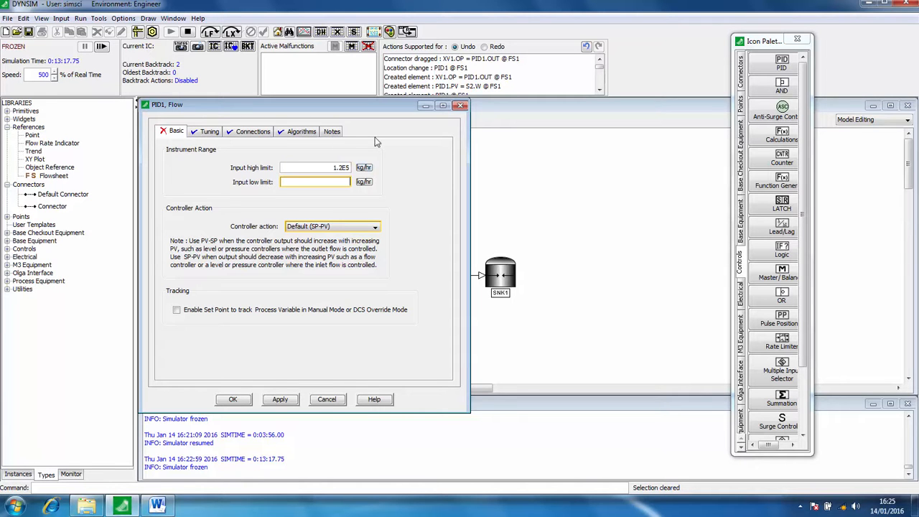
text(10)
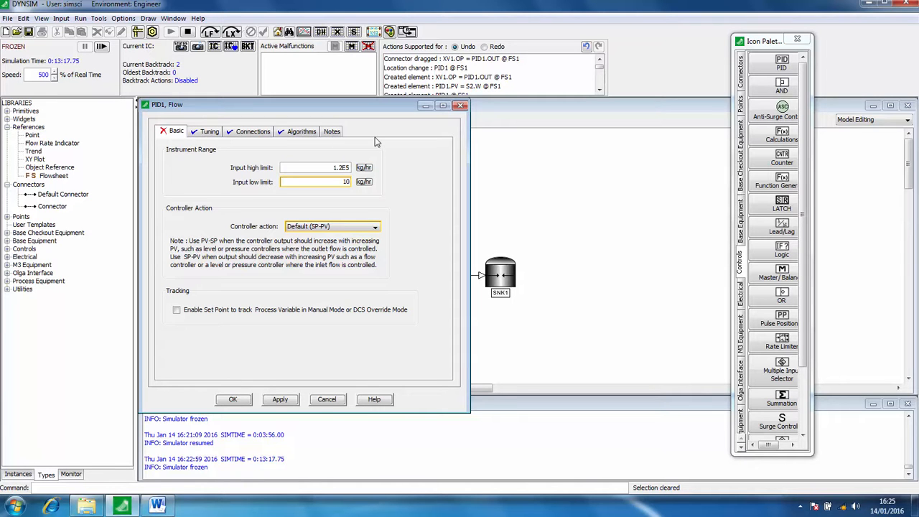
text(10000)
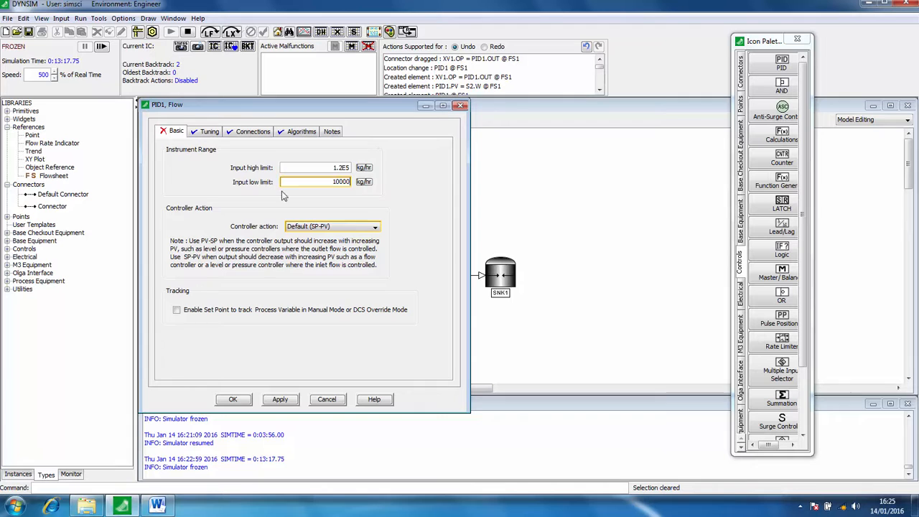
Set proportional gain 20 on the Tuning tab, review Algorithms and Basic, and accept
click(209, 132)
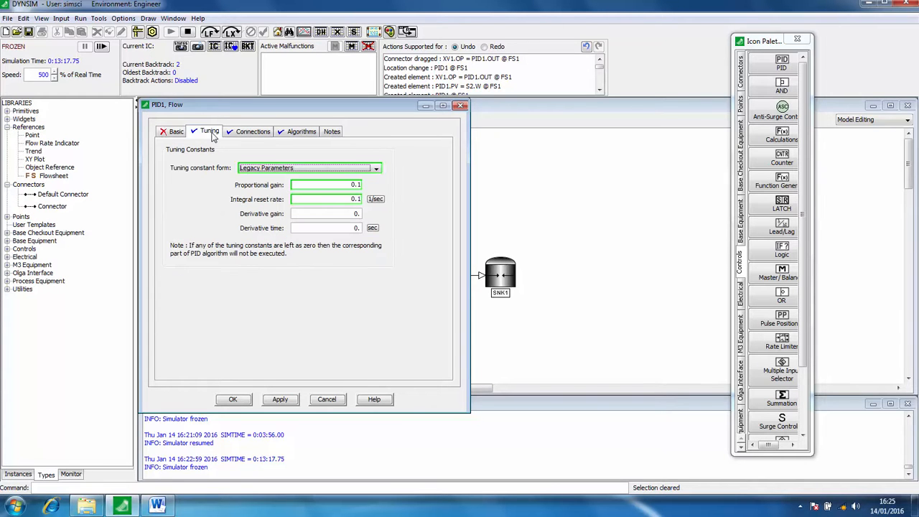
click(323, 184)
text(20)
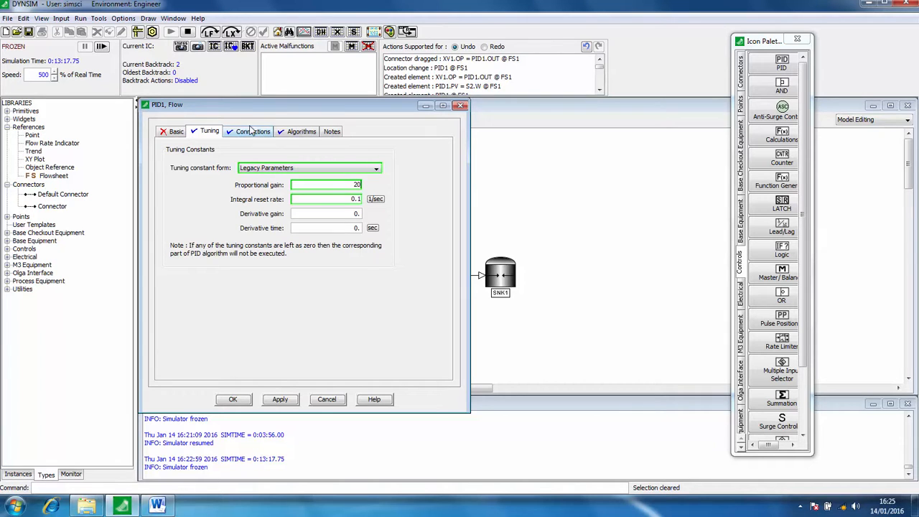
click(253, 132)
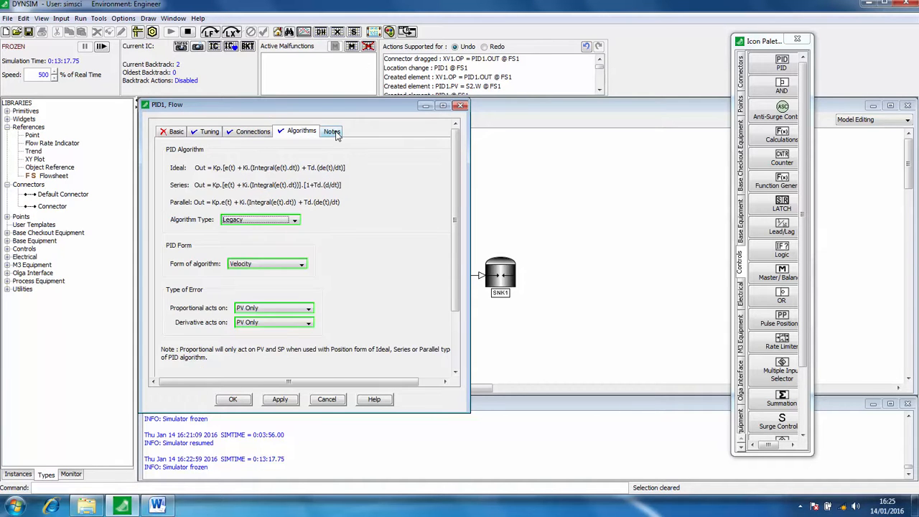
click(330, 132)
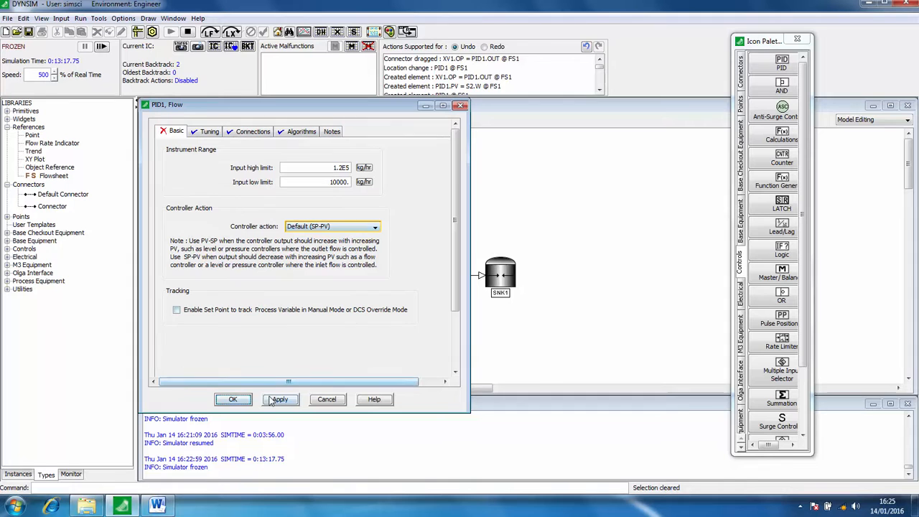
click(233, 399)
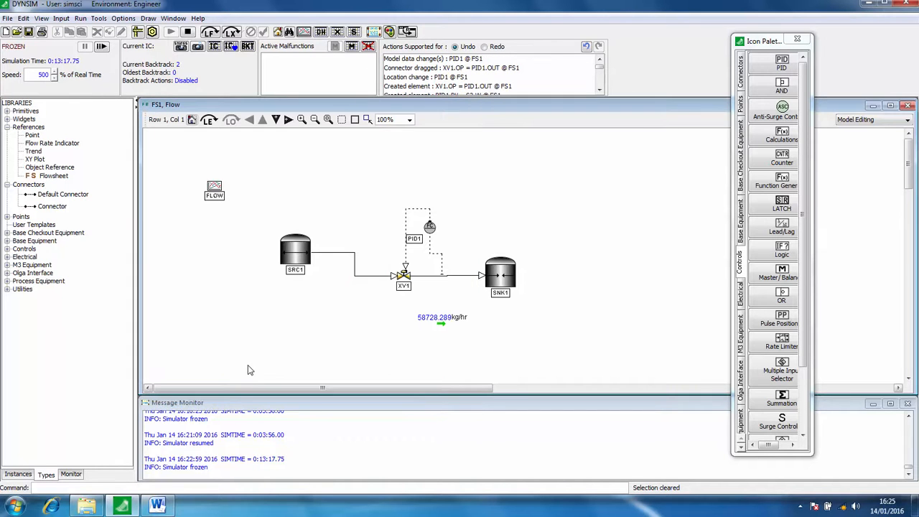
mouse_move(425, 218)
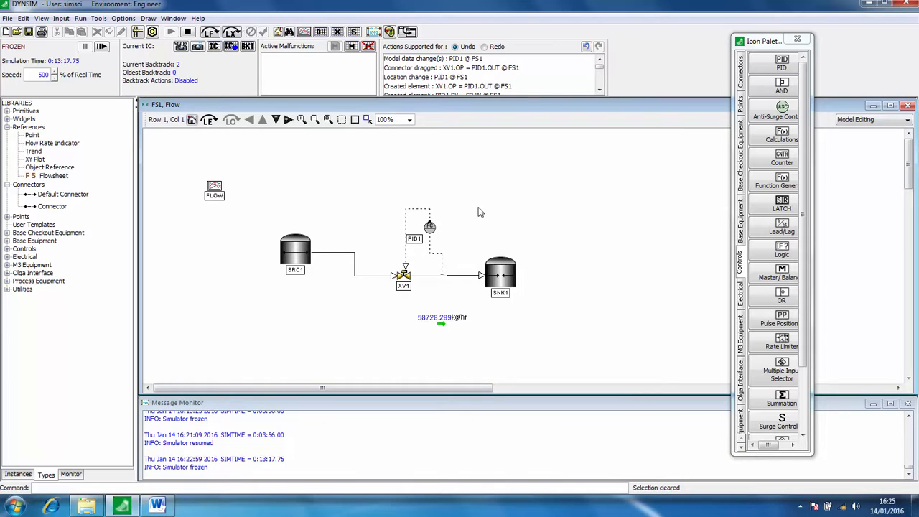
mouse_move(431, 237)
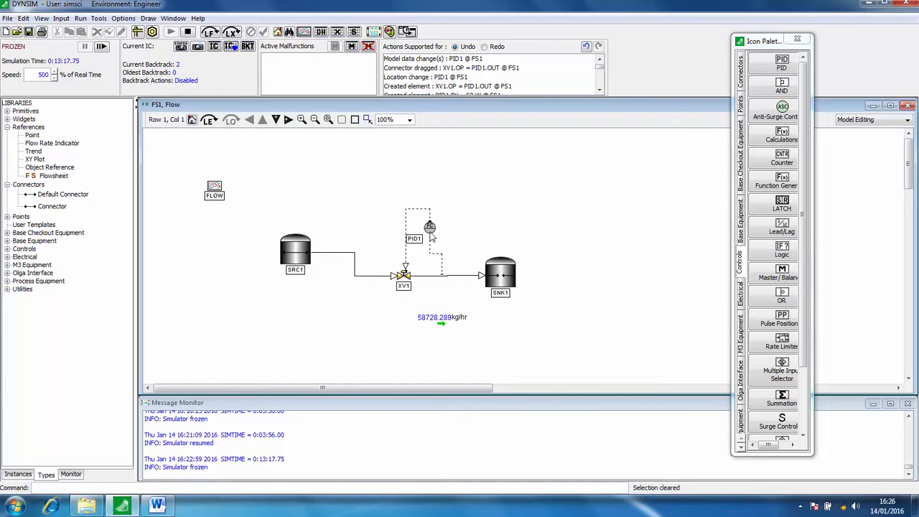
mouse_move(528, 309)
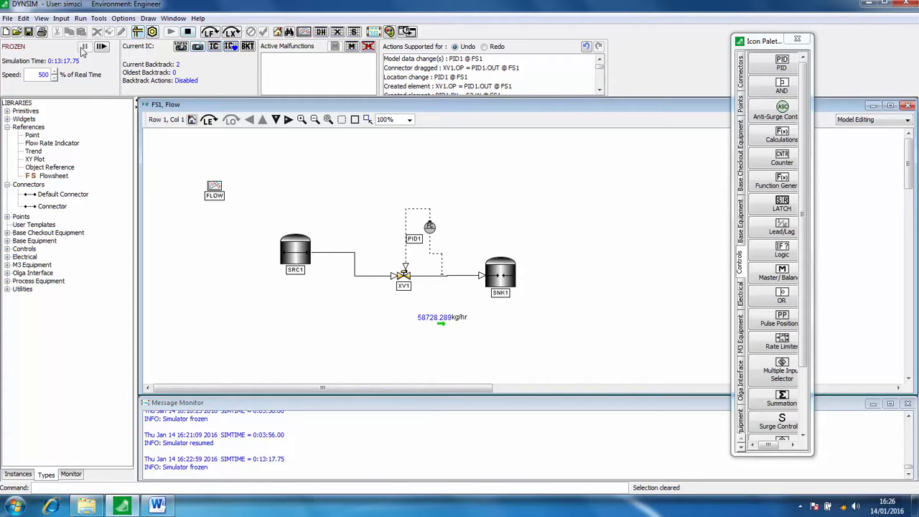
mouse_move(102, 46)
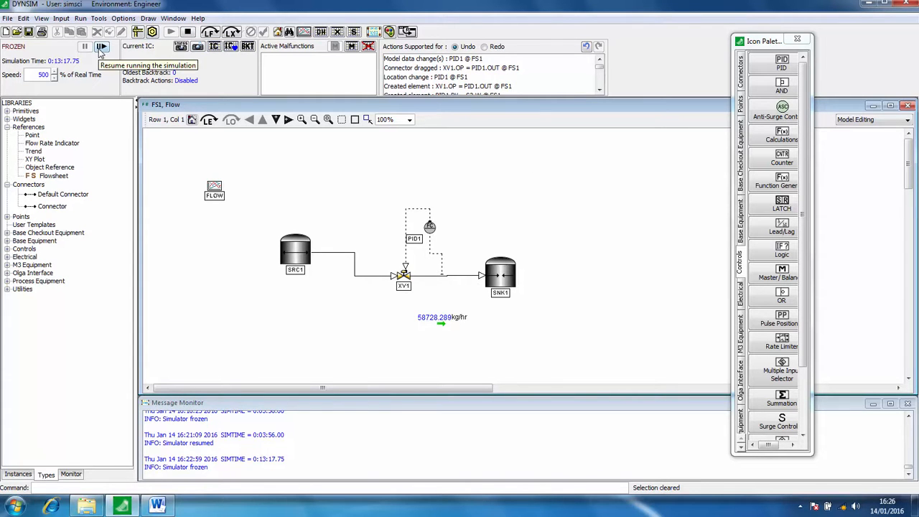
Resume, freeze and reinitialise, then resume so the simulation status shows RUNNING
click(101, 46)
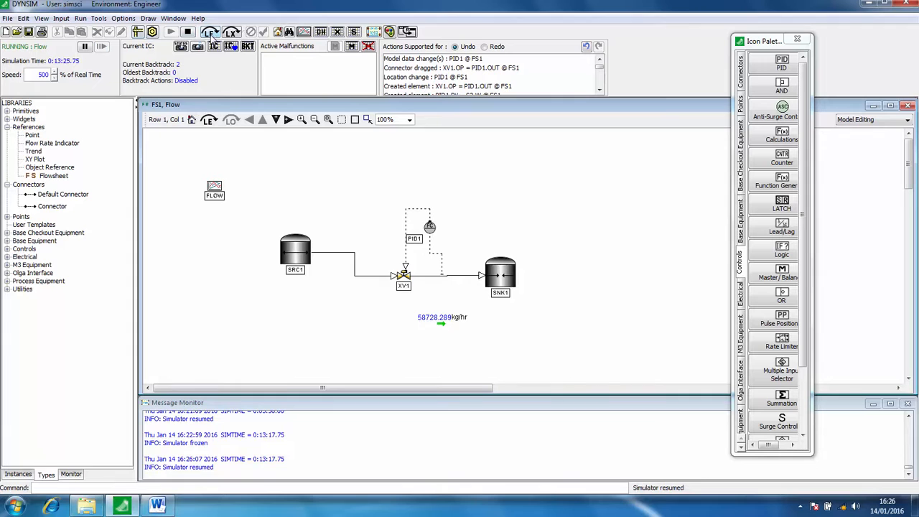
click(209, 32)
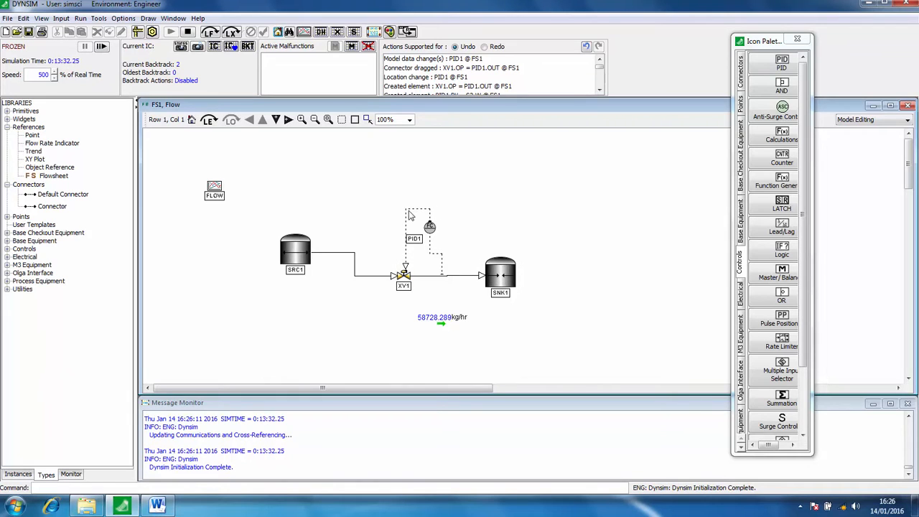
mouse_move(494, 217)
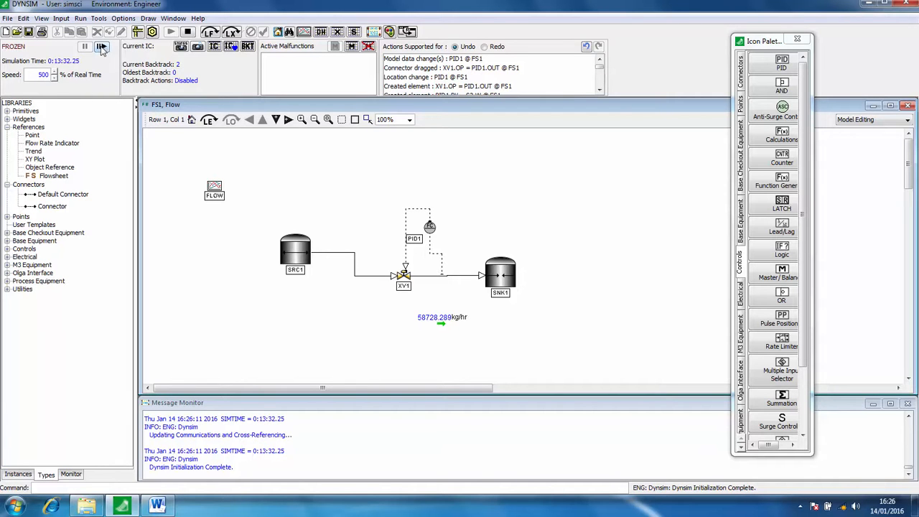
click(100, 46)
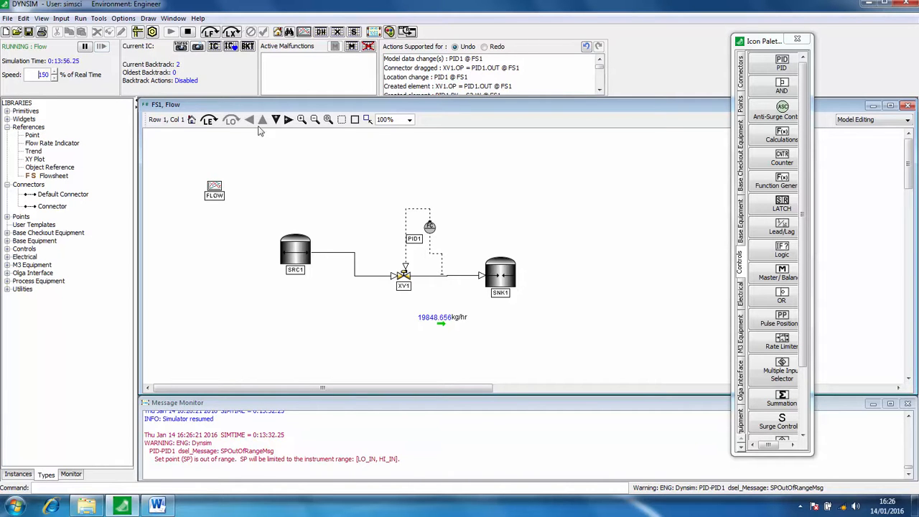
Enter 50000 as PID1's setpoint in the Operate PID panel and apply it
click(429, 228)
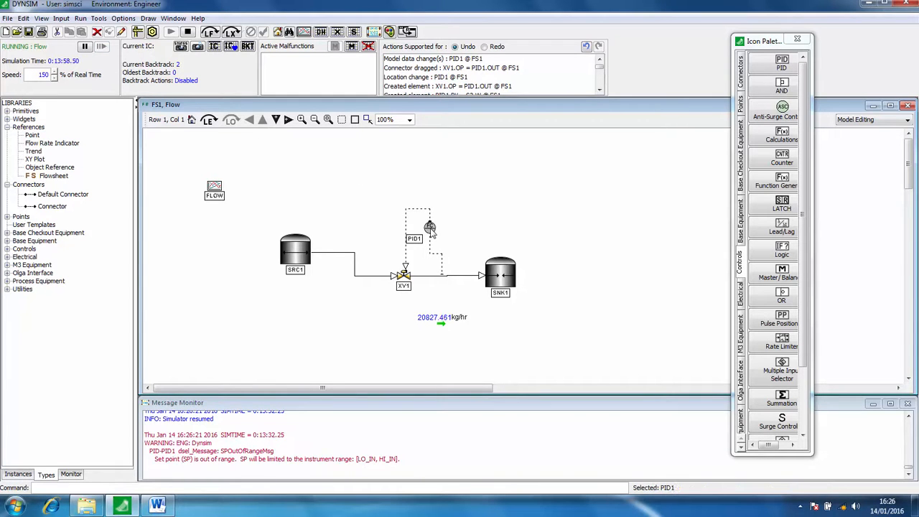
double_click(429, 230)
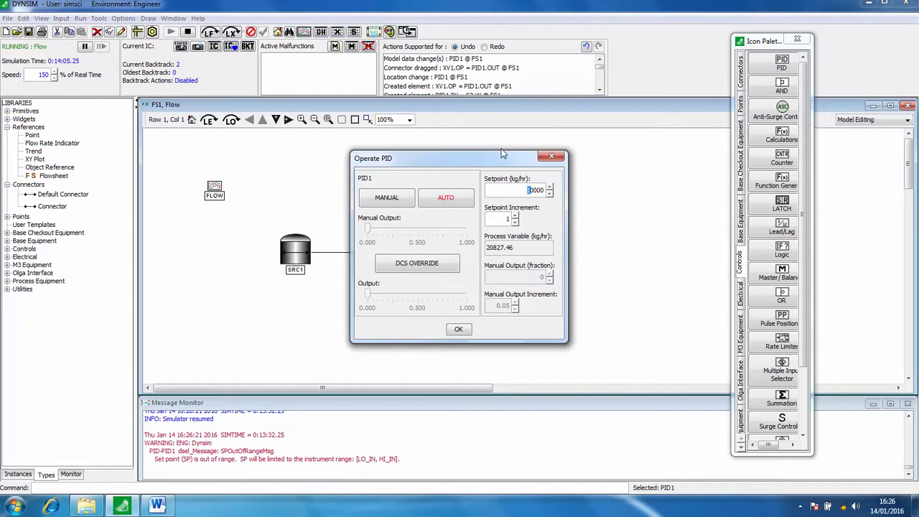
click(458, 329)
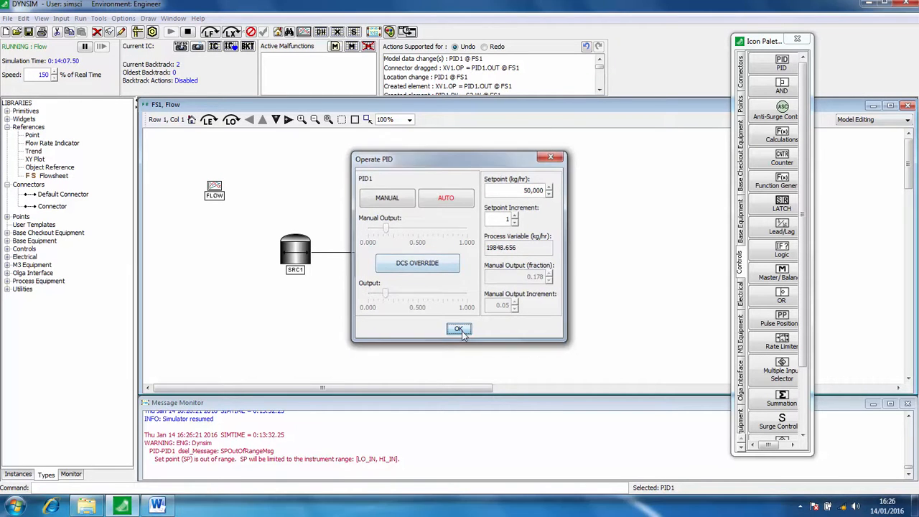
click(458, 329)
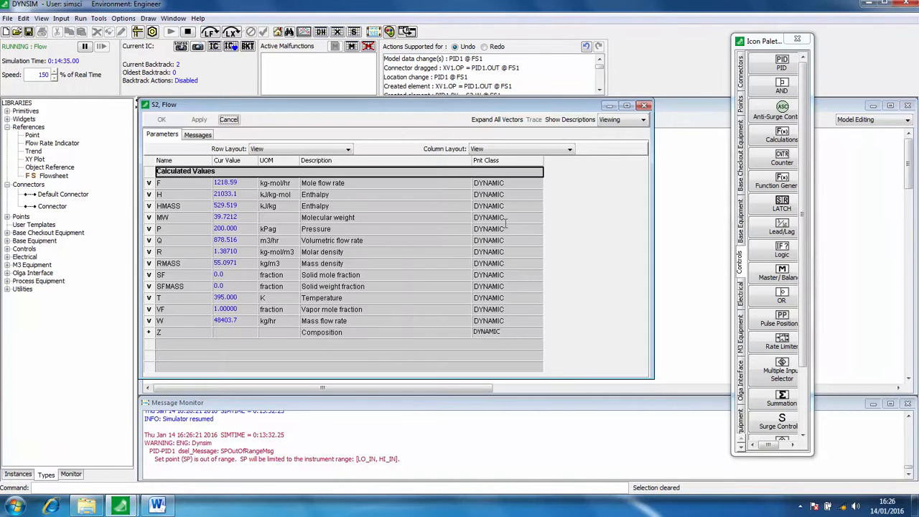
Add S2.W mass flow to a trend plot and watch it recover toward 50,000 kg/hr
click(184, 320)
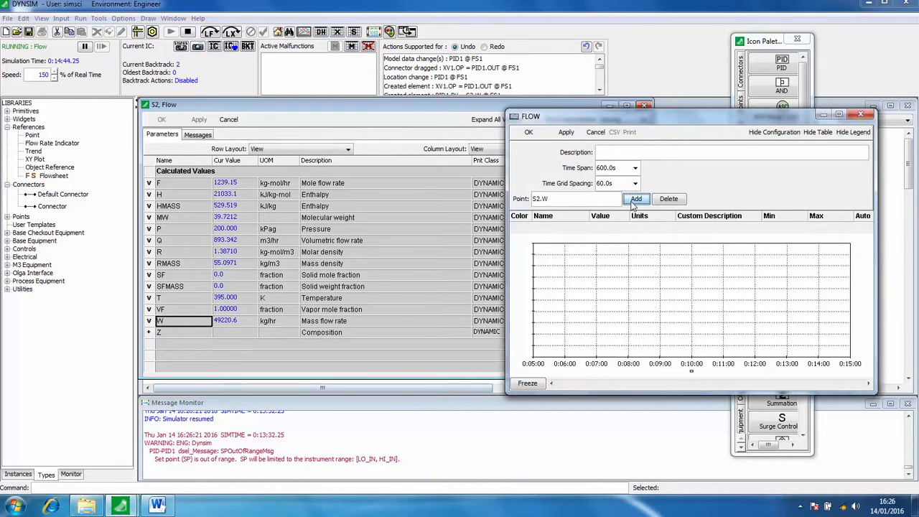
click(635, 198)
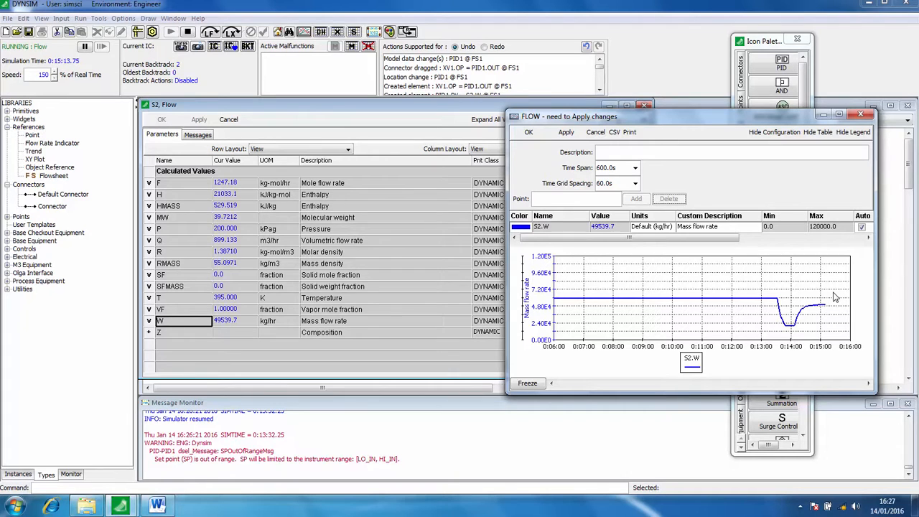
click(861, 114)
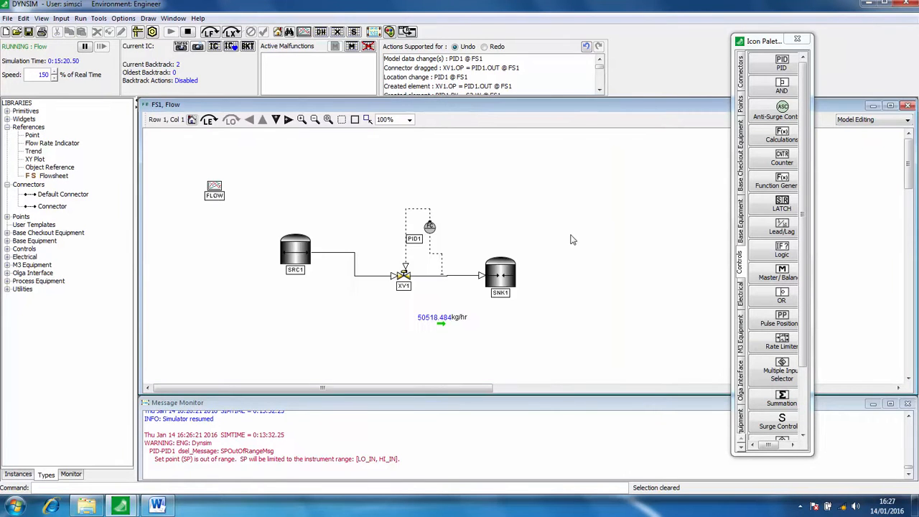
mouse_move(278, 353)
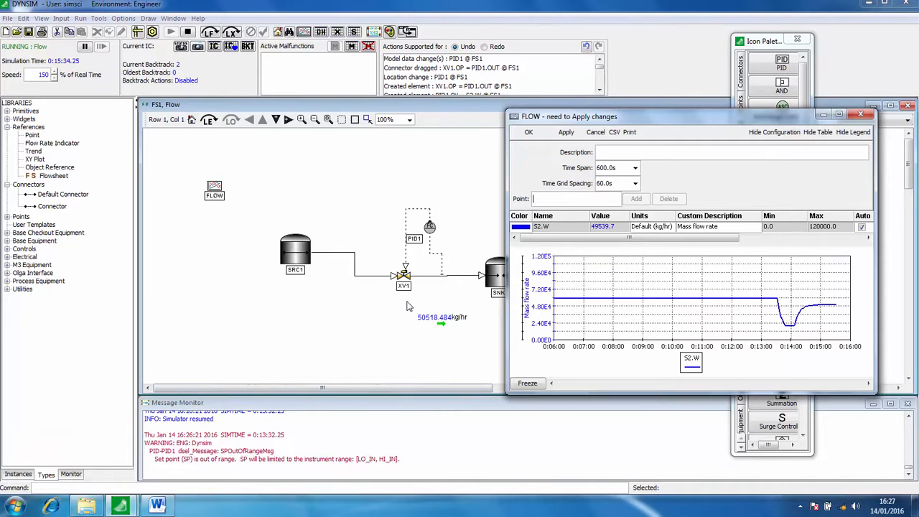
mouse_move(409, 321)
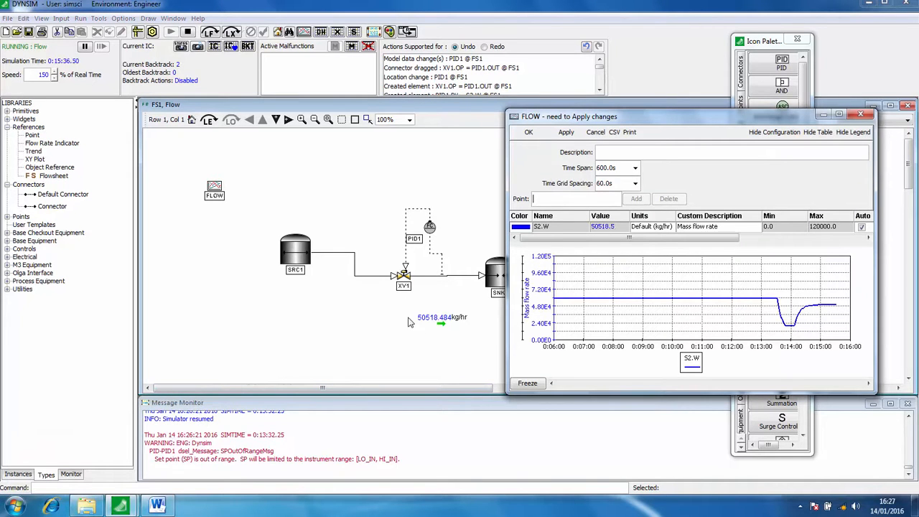